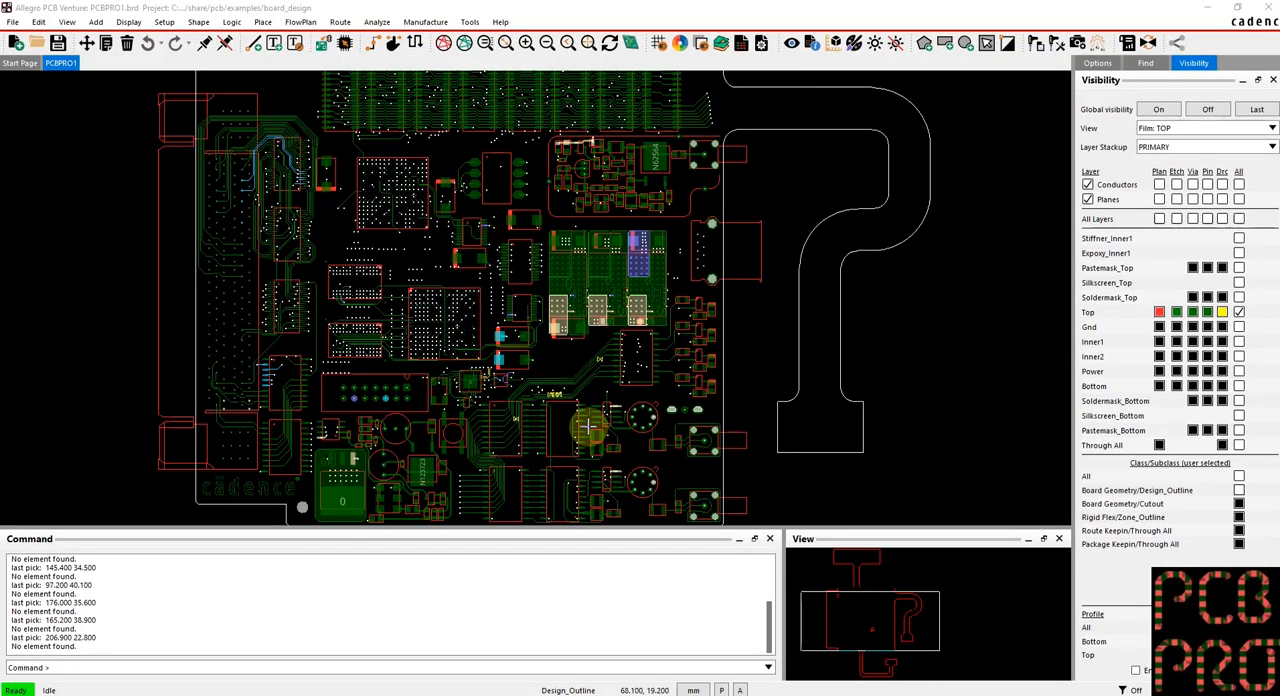
pyautogui.moveTo(590, 420)
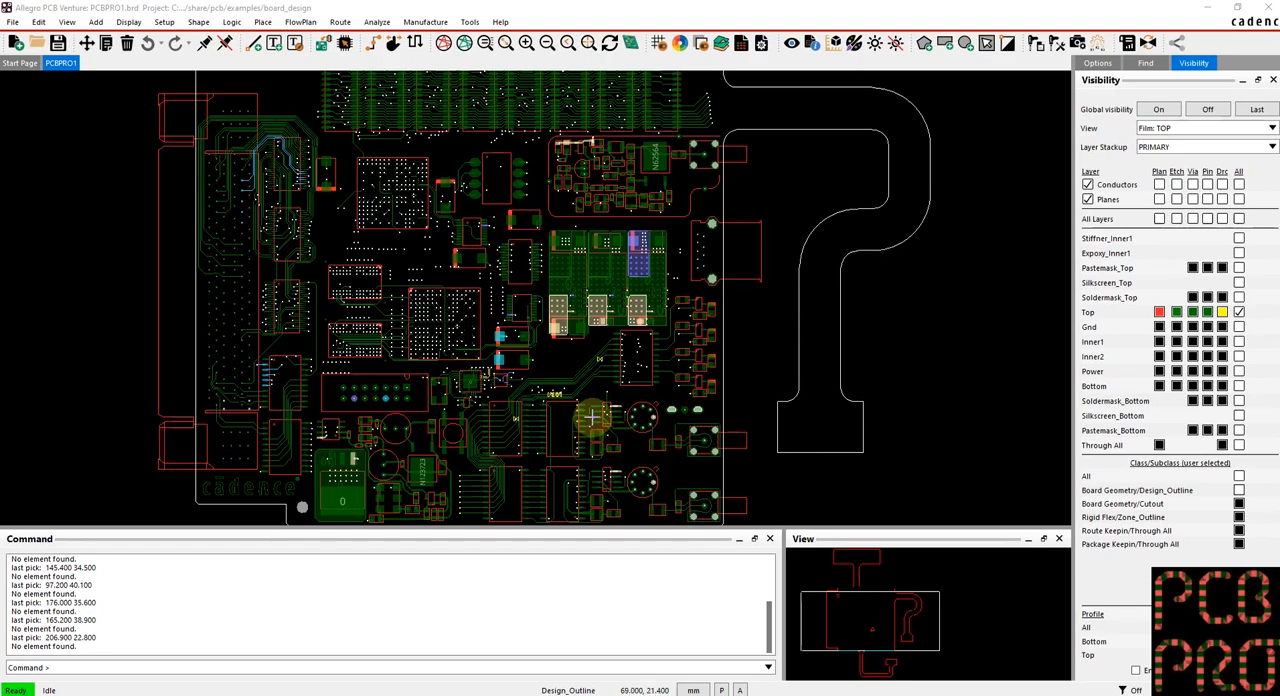
pyautogui.moveTo(595, 422)
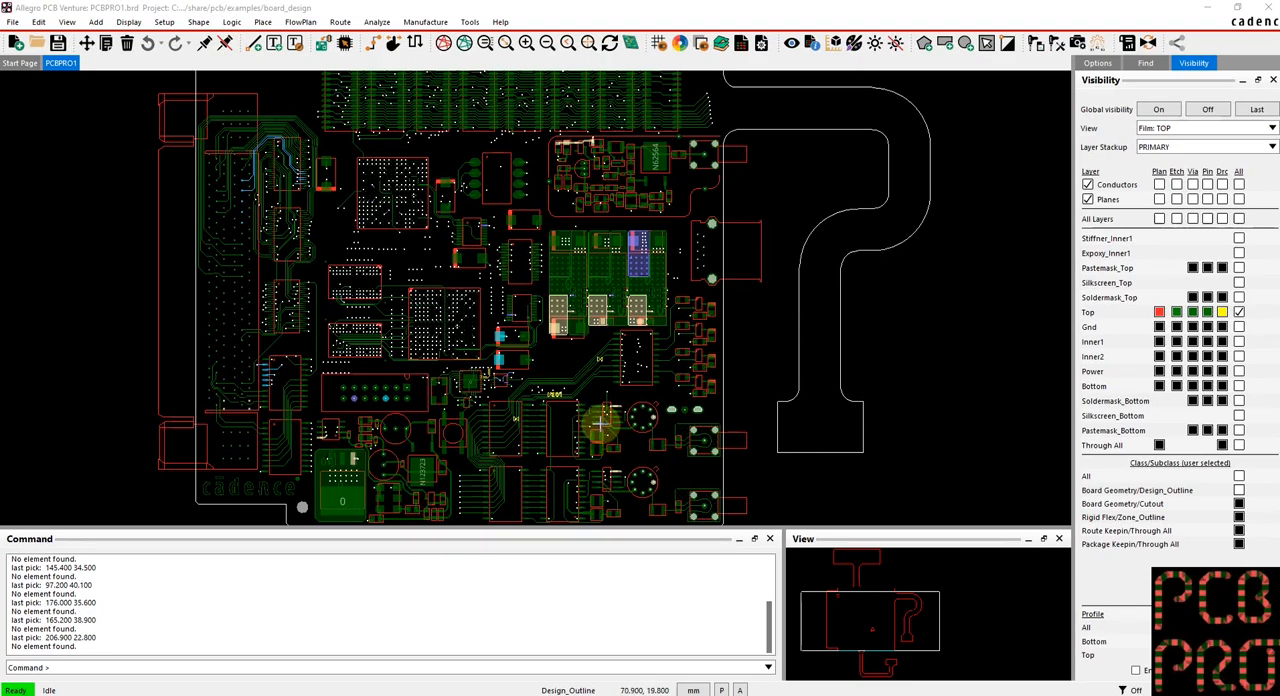
pyautogui.moveTo(690, 385)
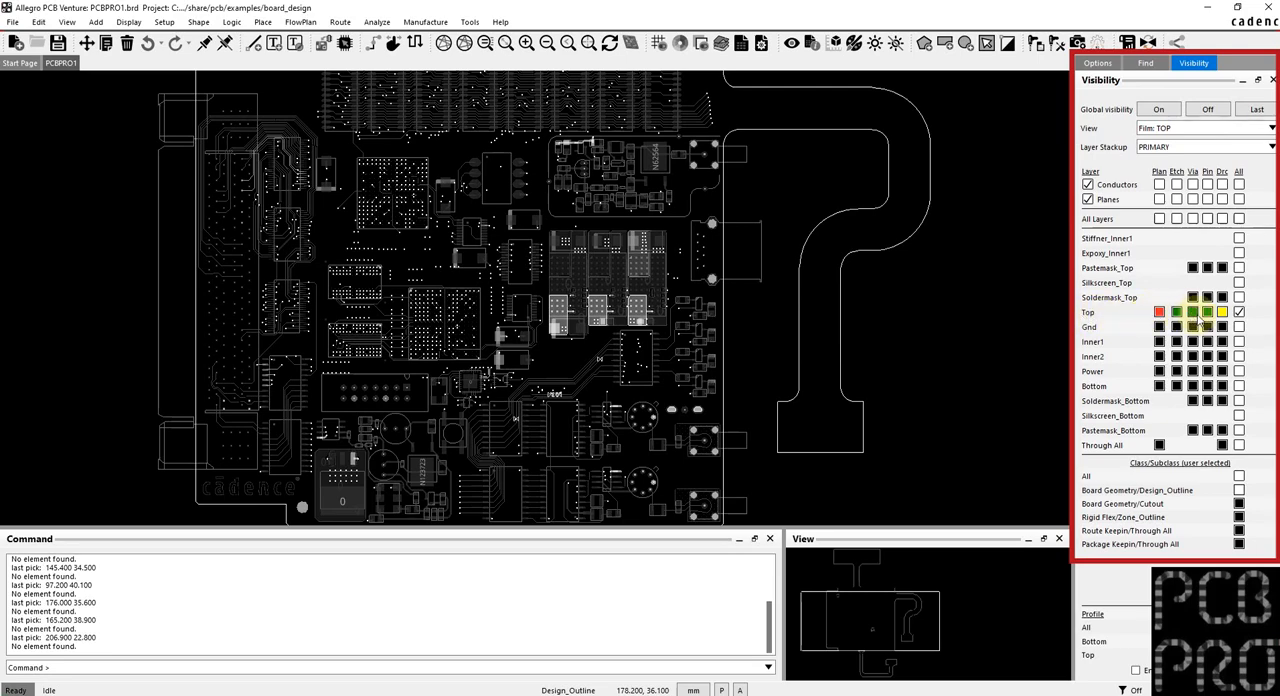
# Step: Toggle Top Etch and Via visibility off and back on, then recolour Top Etch cyan
pyautogui.click(1177, 185)
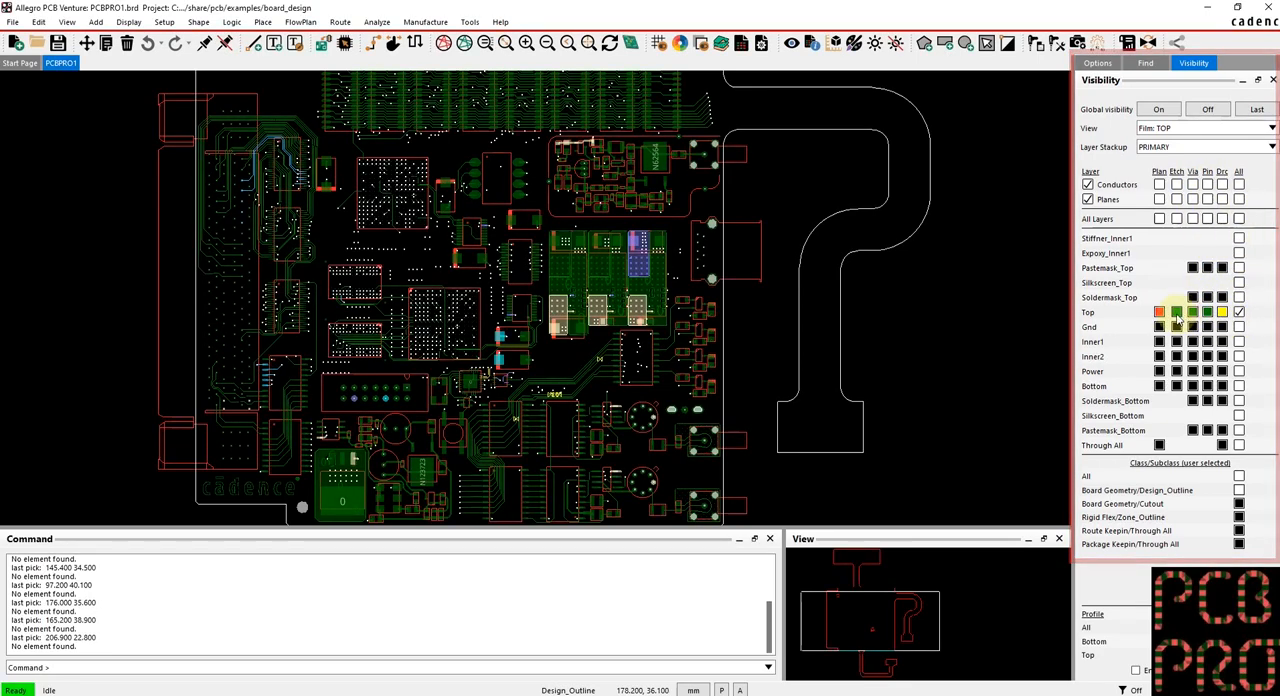
pyautogui.click(1238, 312)
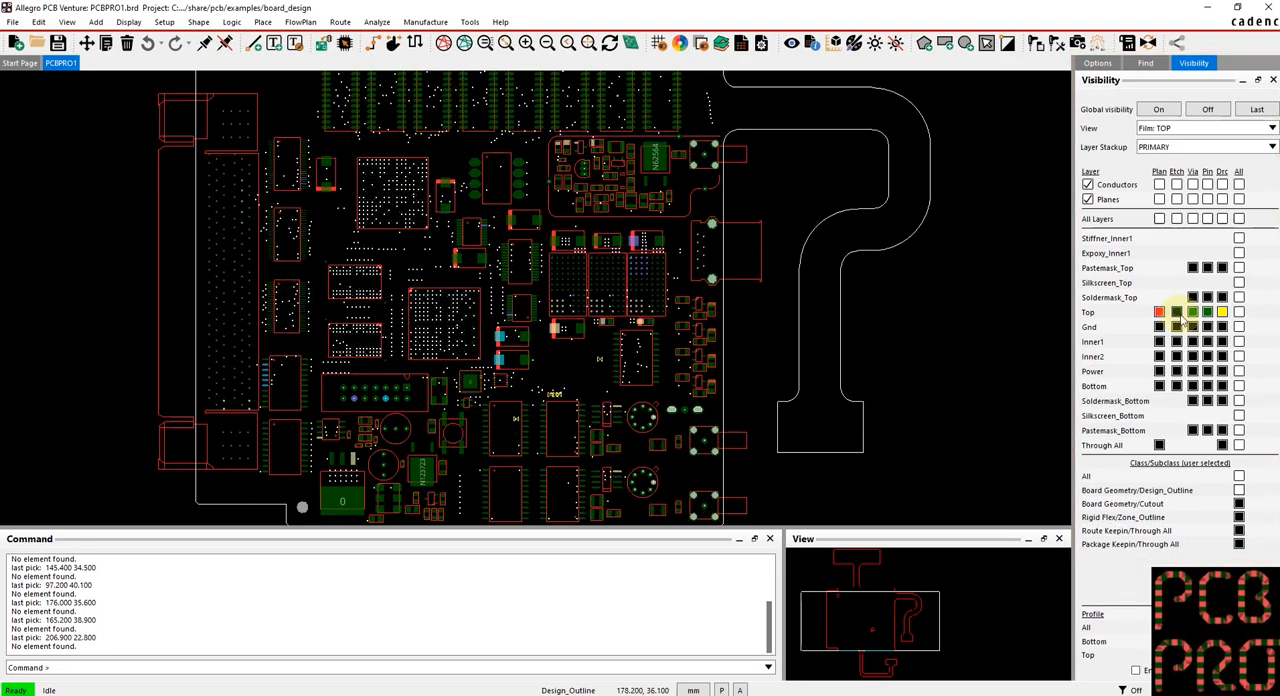
pyautogui.click(1193, 311)
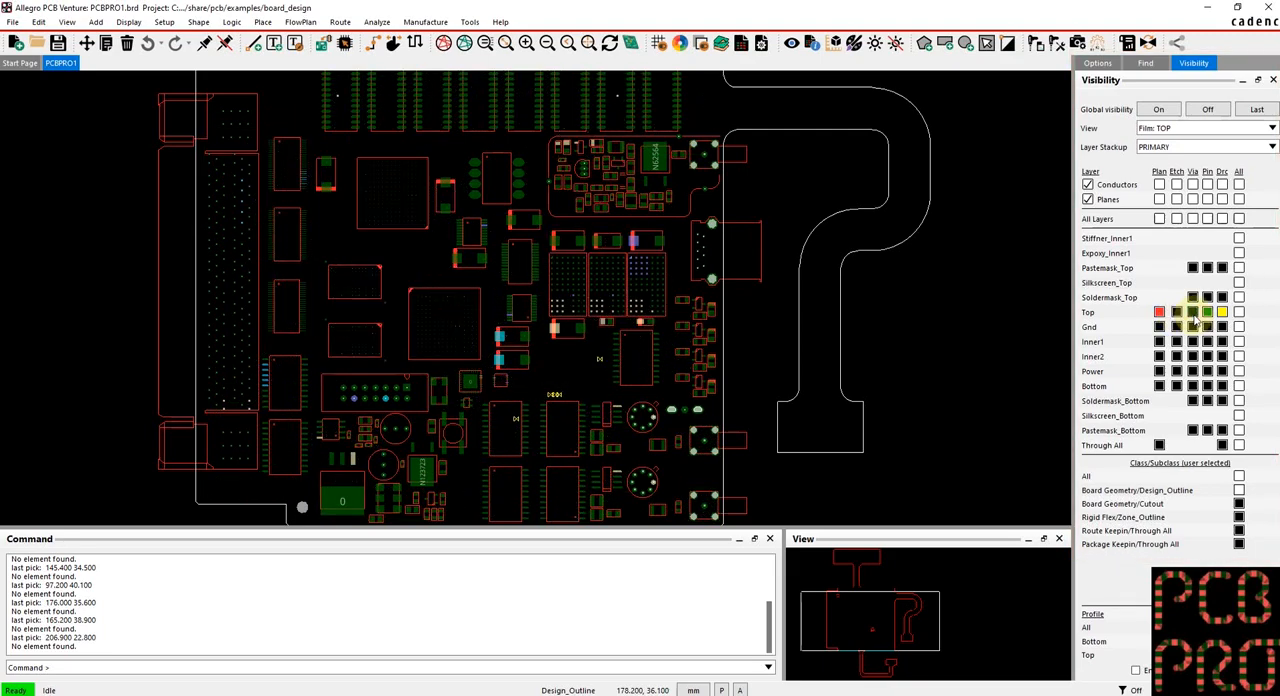
pyautogui.click(1239, 311)
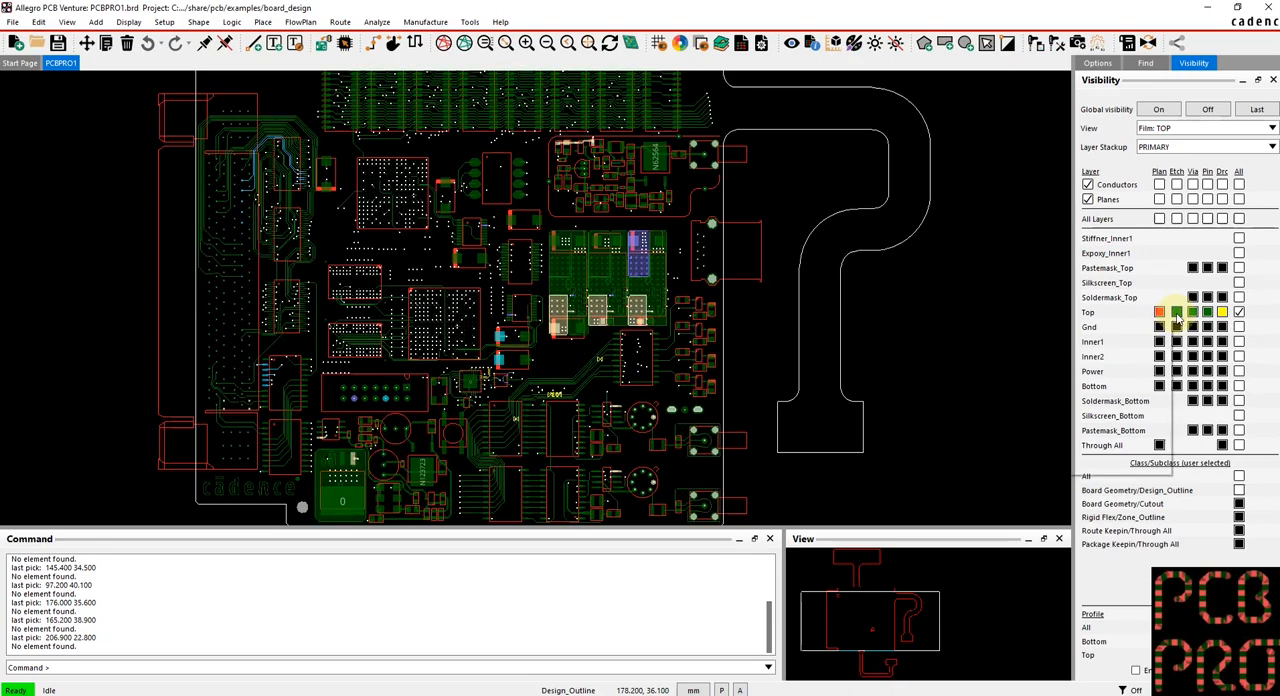
pyautogui.click(1159, 312)
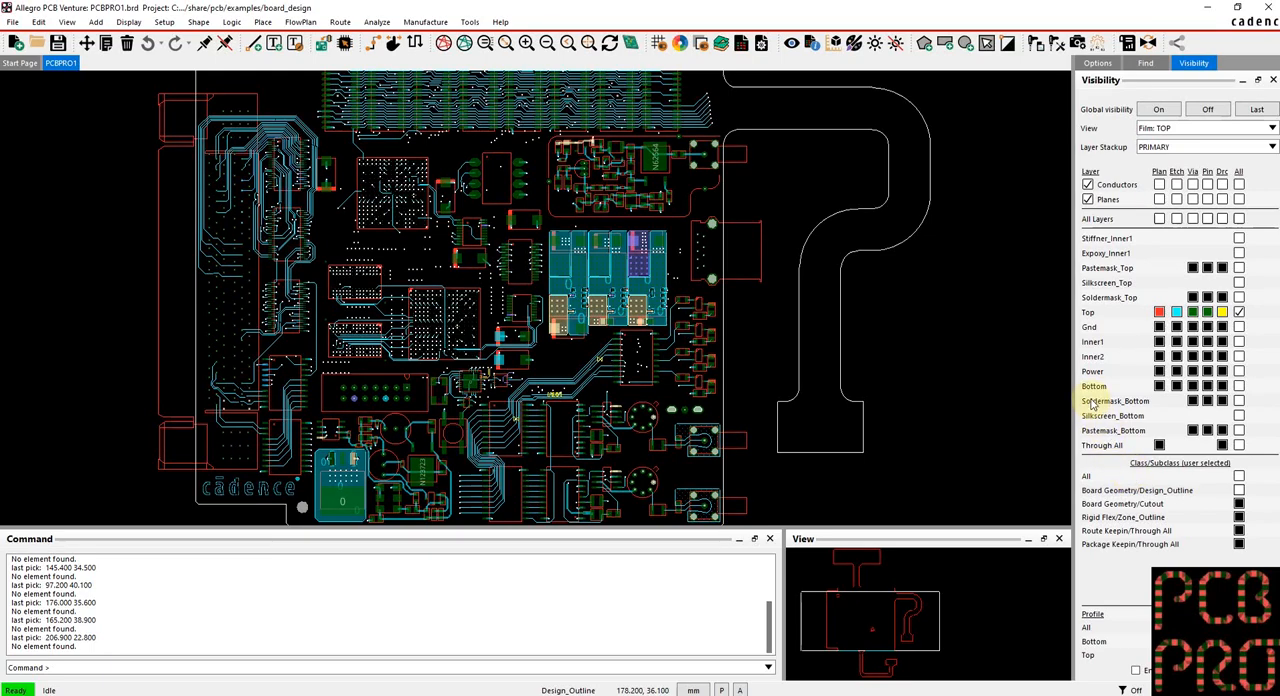
pyautogui.moveTo(1085, 320)
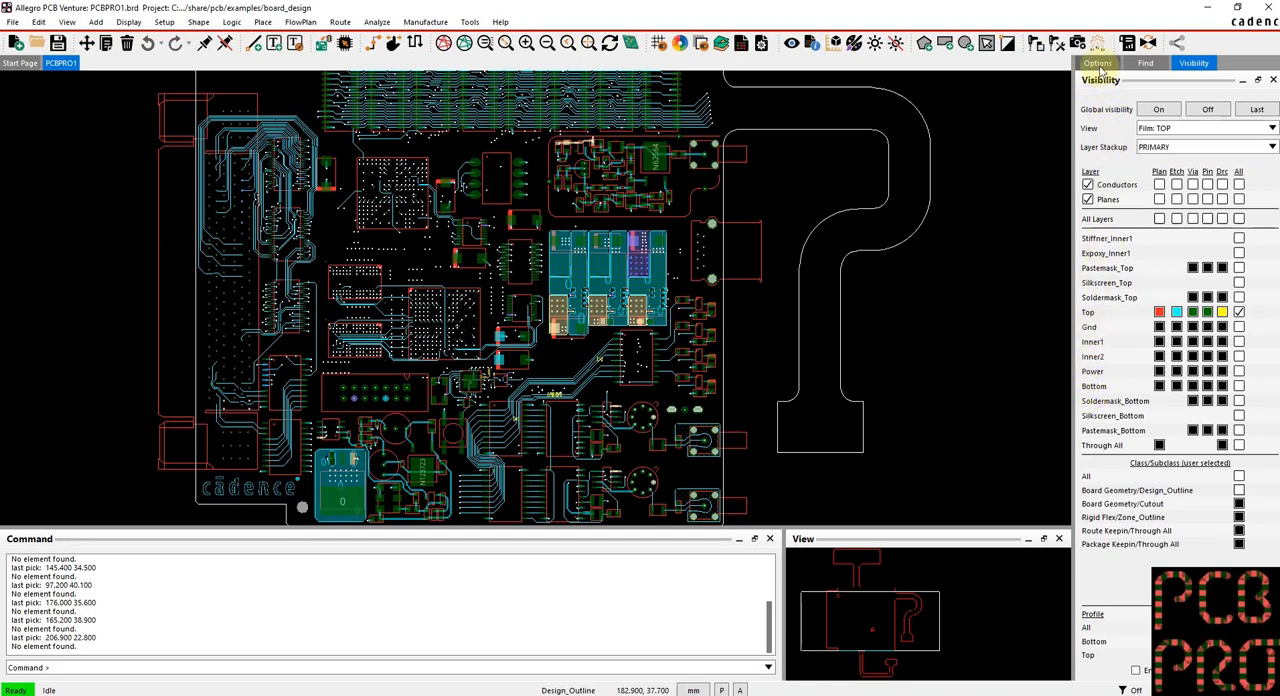
# Step: Show the Options pane with Active Class Board Geometry and Subclass Design_Outline
pyautogui.click(1097, 62)
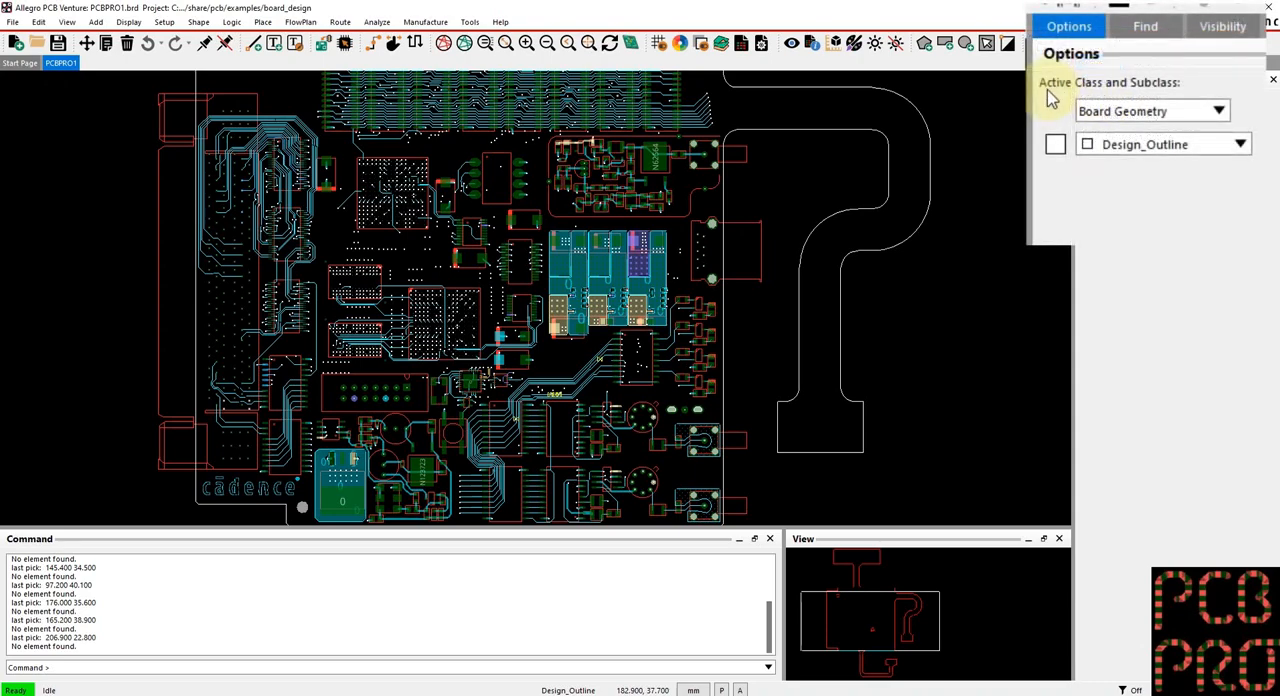
pyautogui.moveTo(1175, 98)
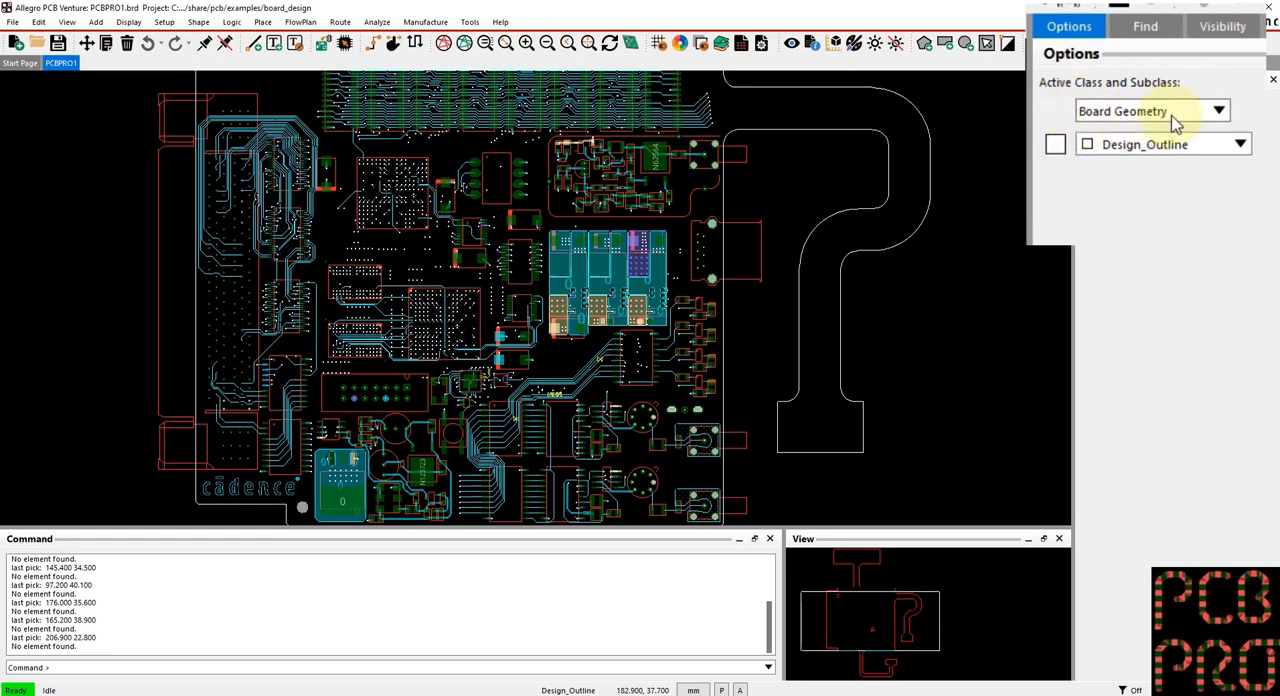
pyautogui.moveTo(1175, 147)
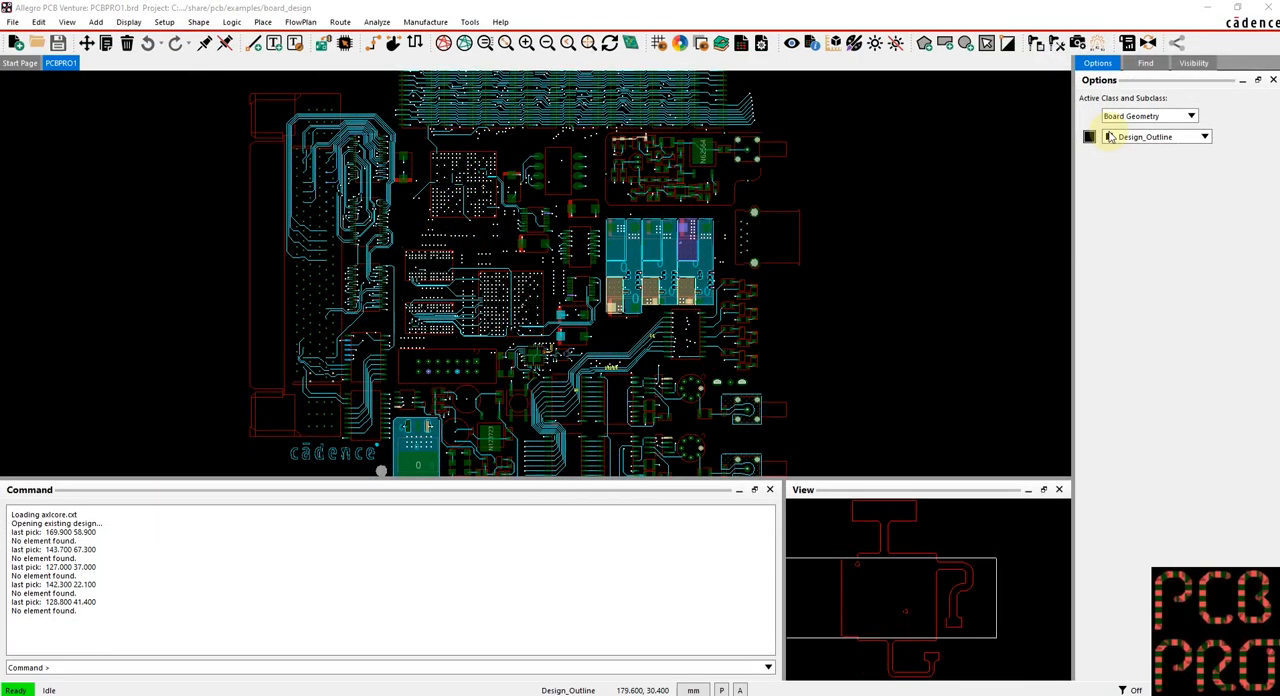
pyautogui.moveTo(1091, 112)
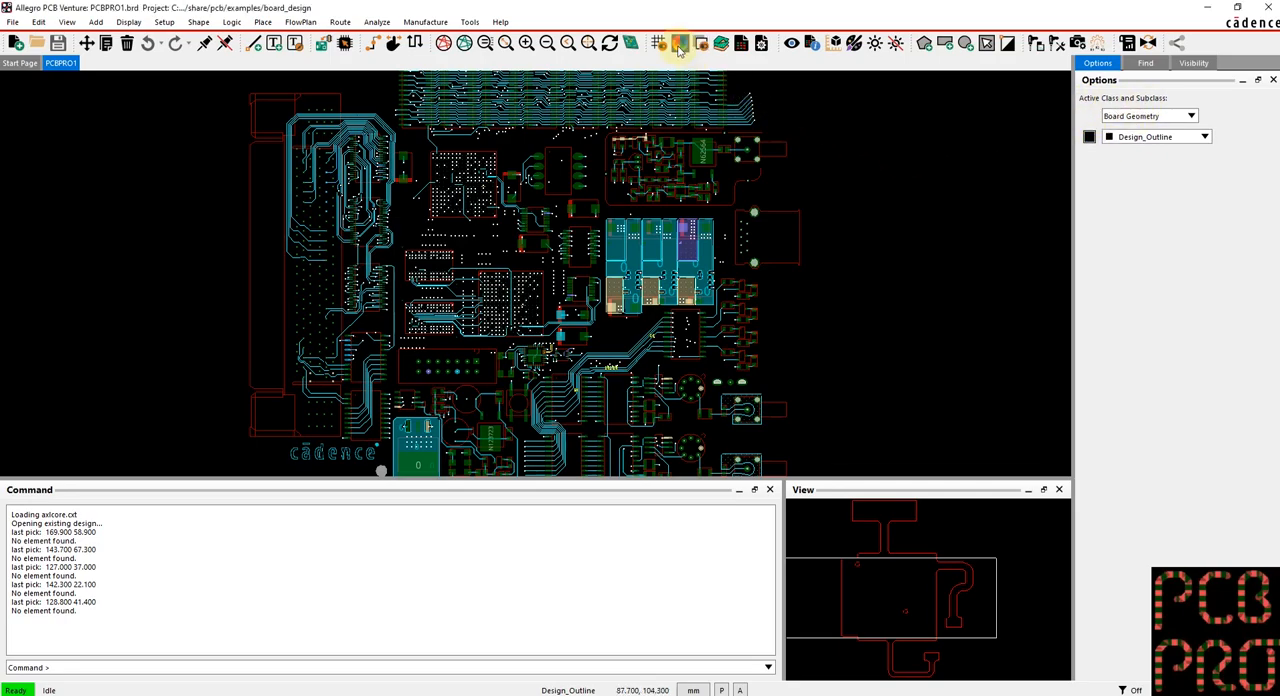
# Step: In the Color Dialog, expand Geometry > Board geometry and select the Design_Outline subclass
pyautogui.click(679, 43)
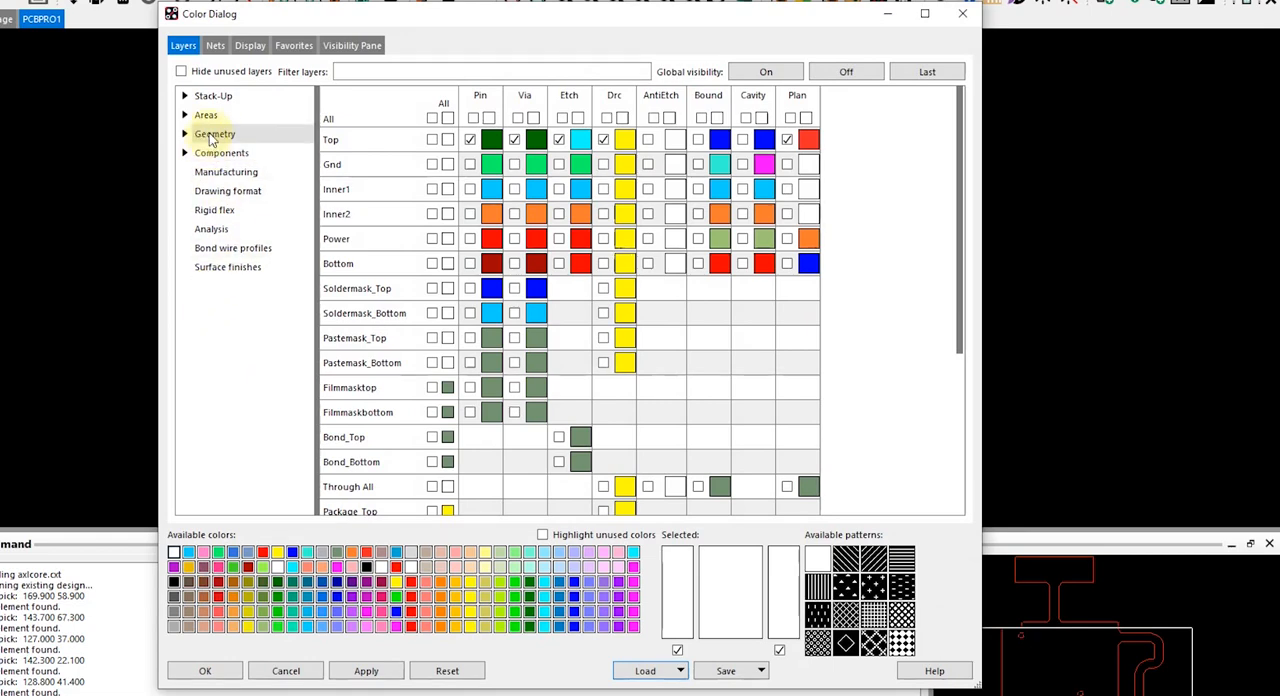
pyautogui.click(214, 133)
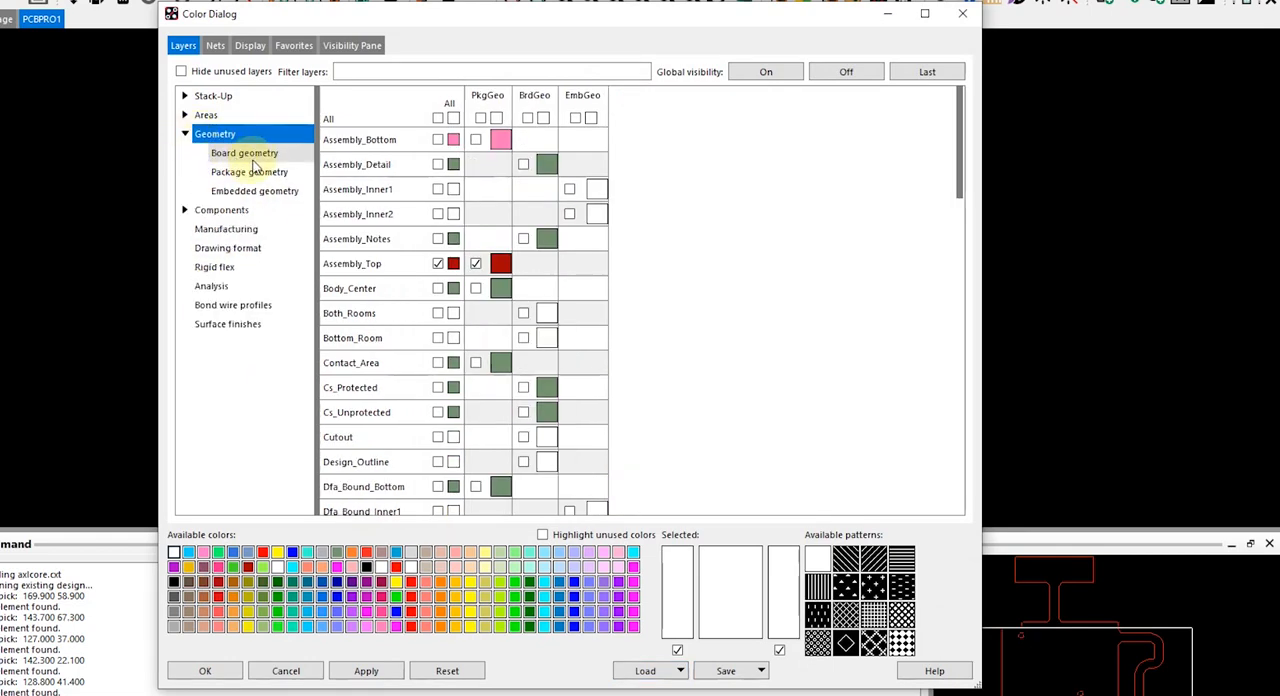
pyautogui.click(245, 152)
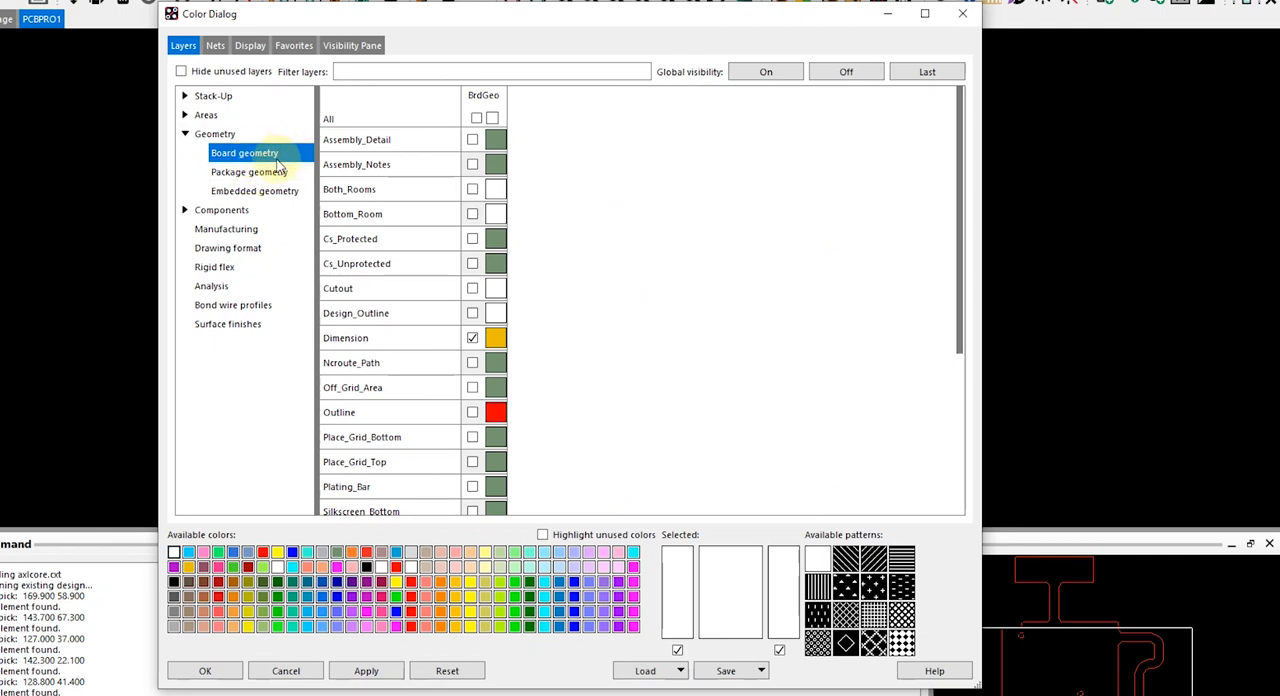
pyautogui.moveTo(393, 333)
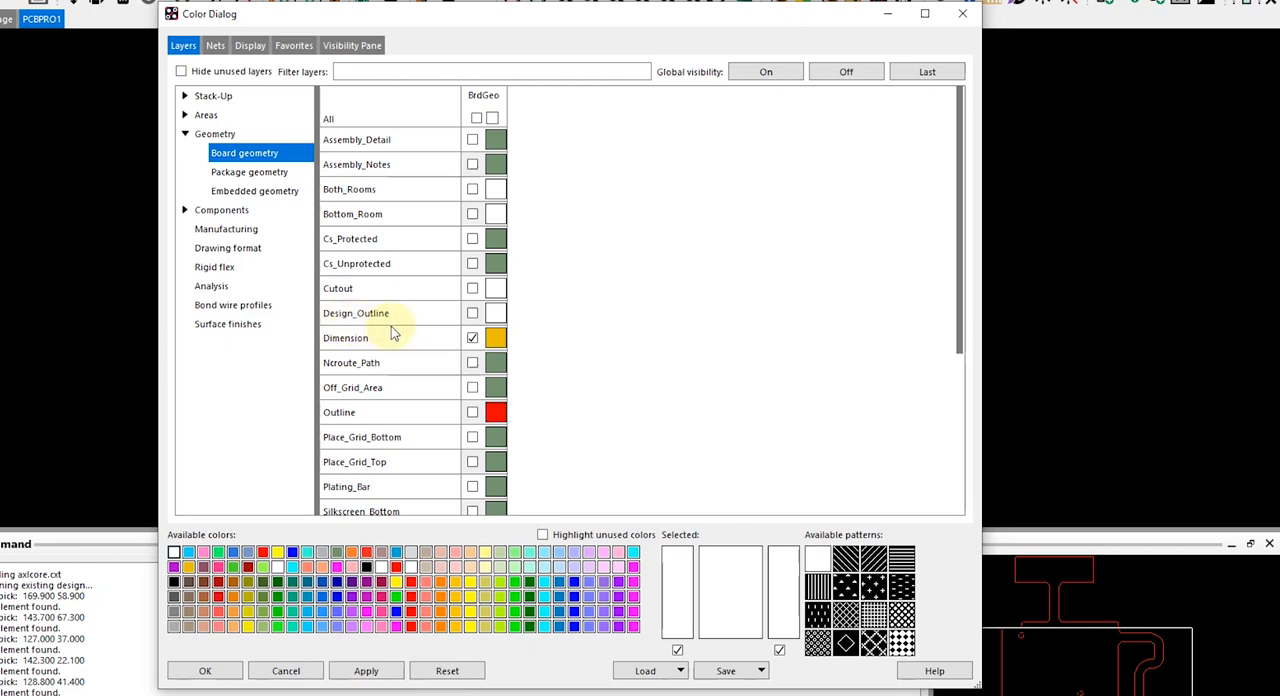
pyautogui.click(472, 313)
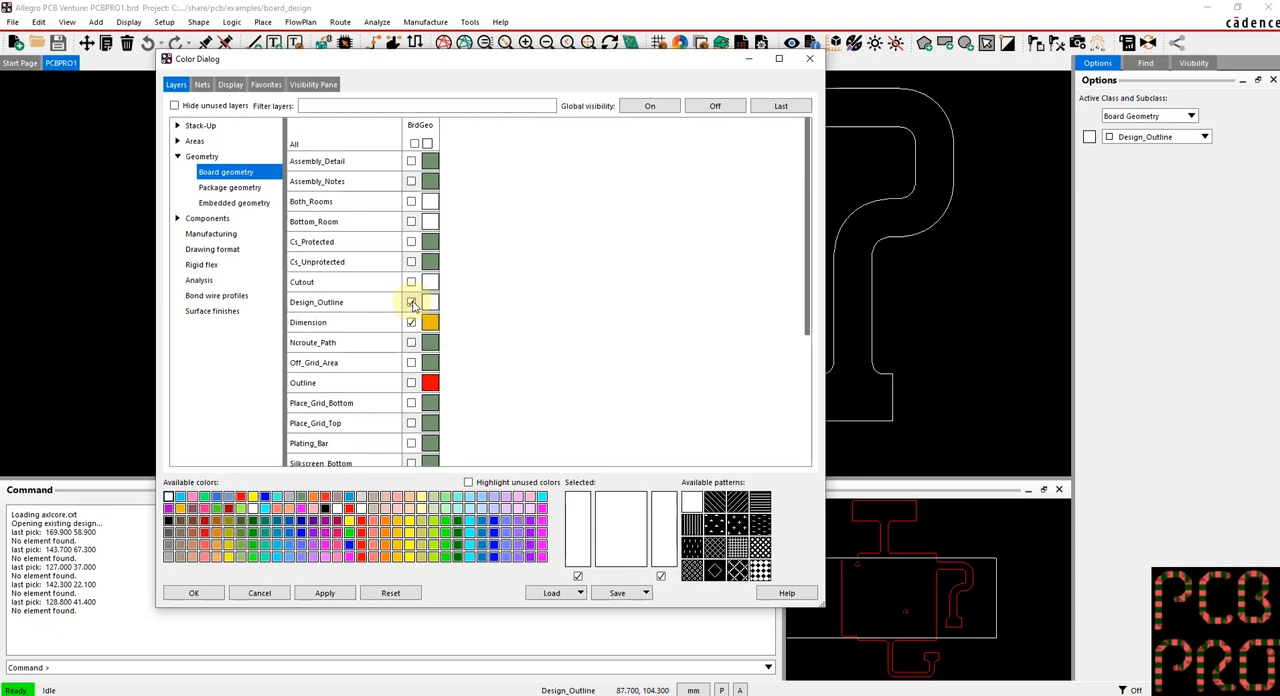
# Step: Turn Design_Outline visibility back on in the BrdGeo column and close the Color Dialog
pyautogui.click(411, 302)
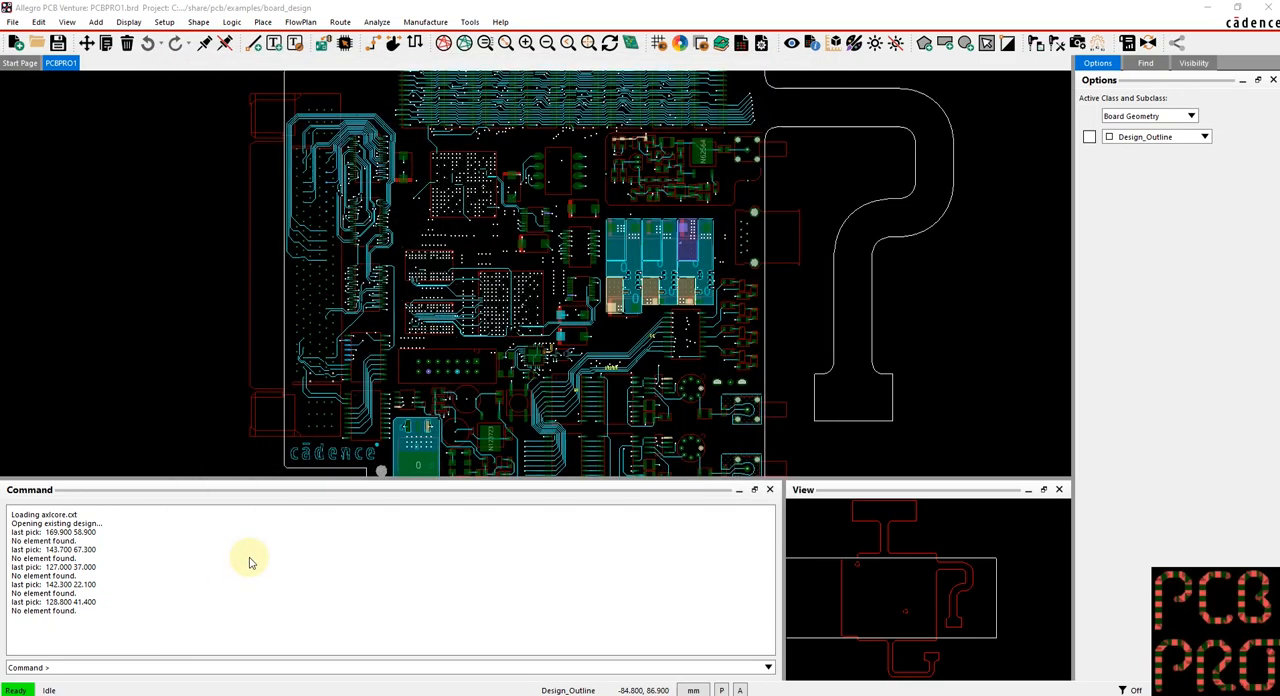
pyautogui.moveTo(212, 321)
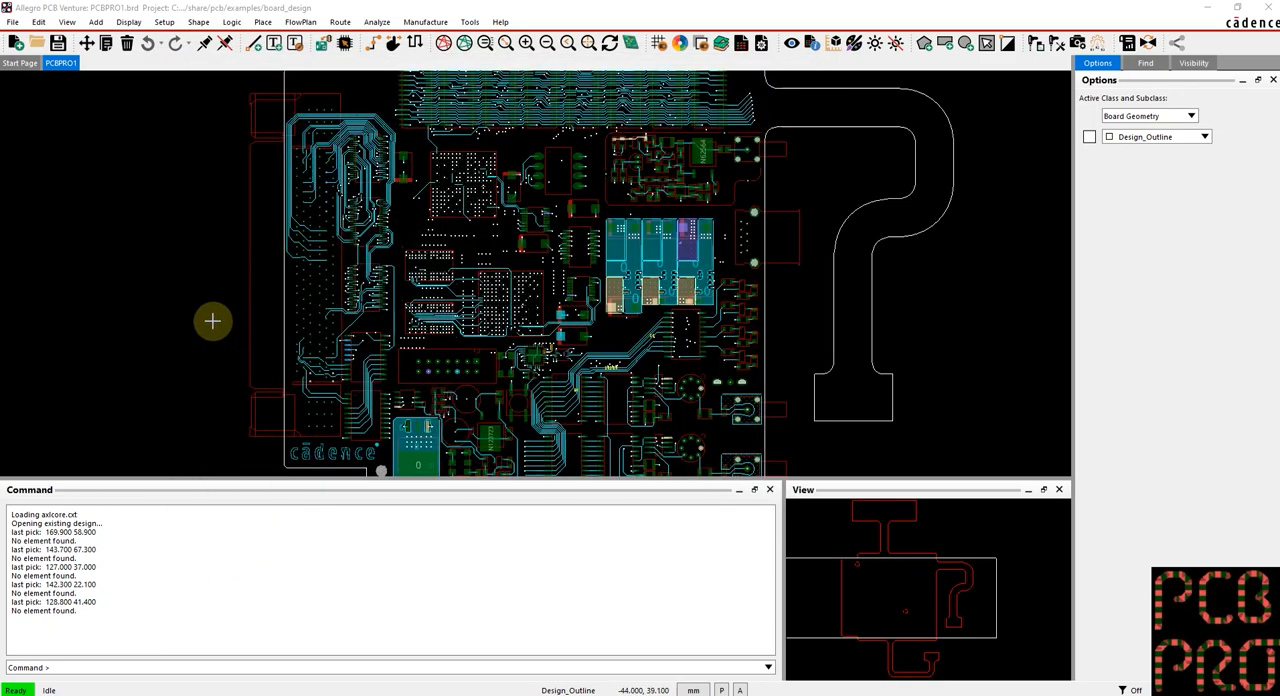
pyautogui.moveTo(211, 323)
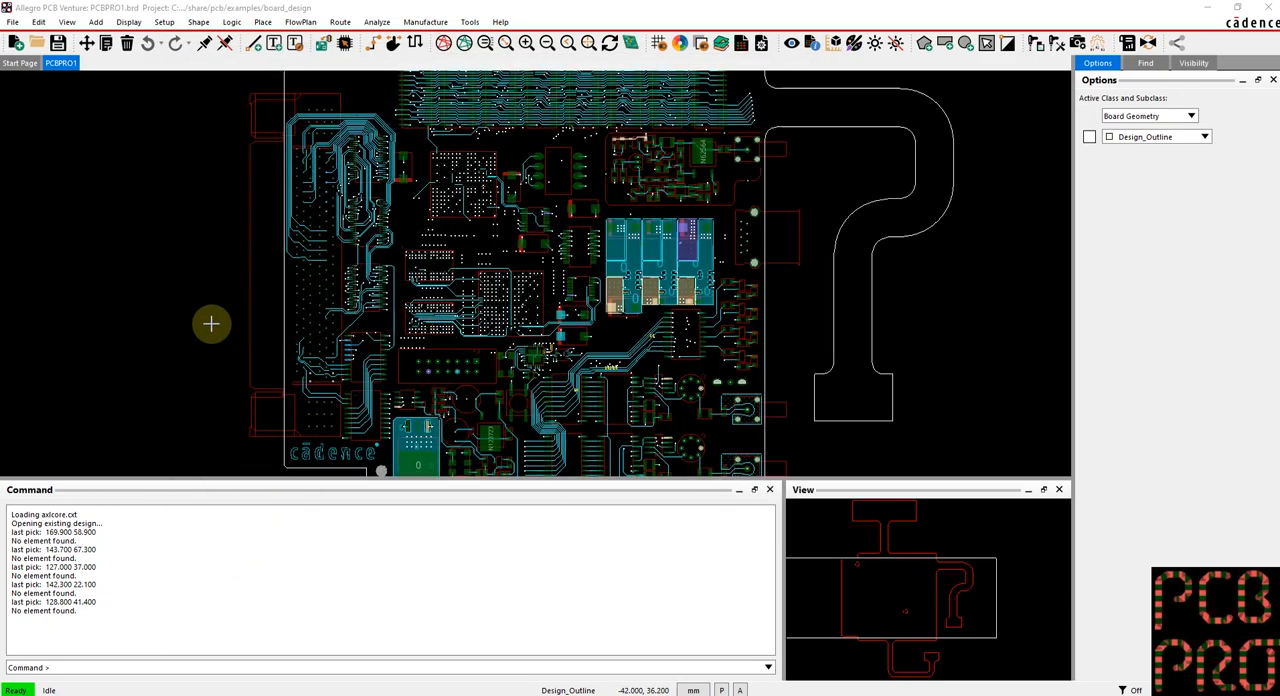